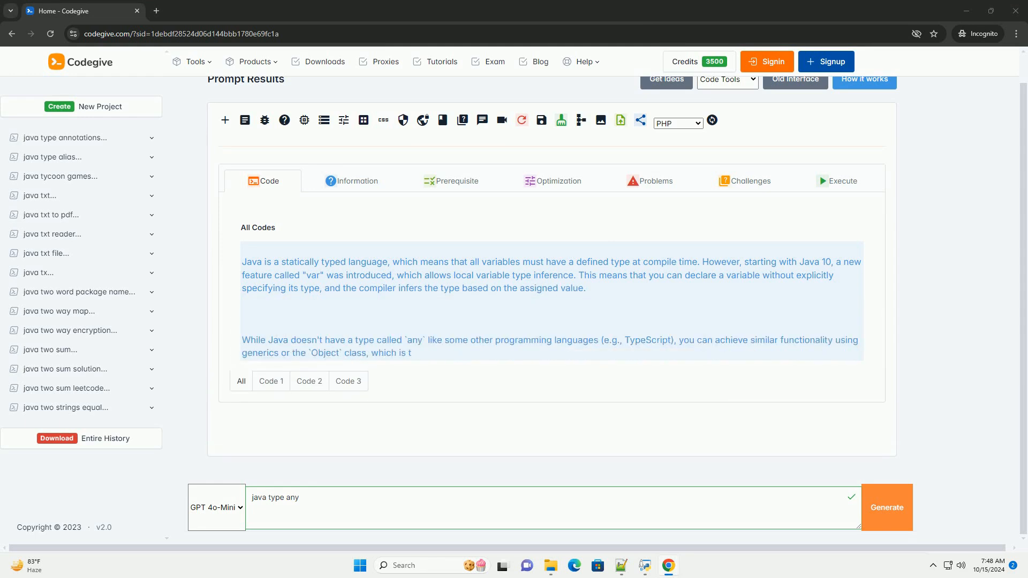
scroll(down, 3)
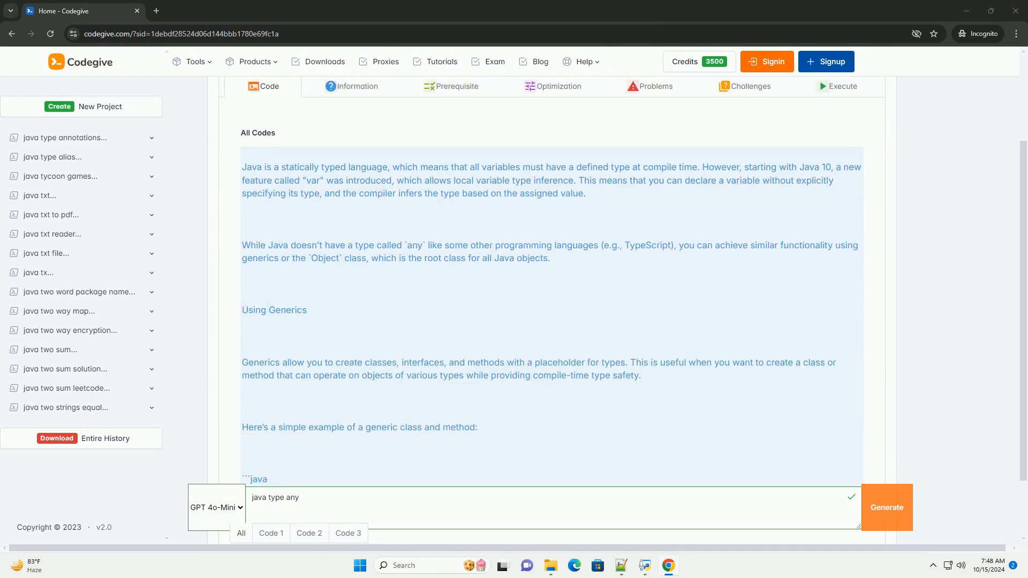
scroll(down, 3)
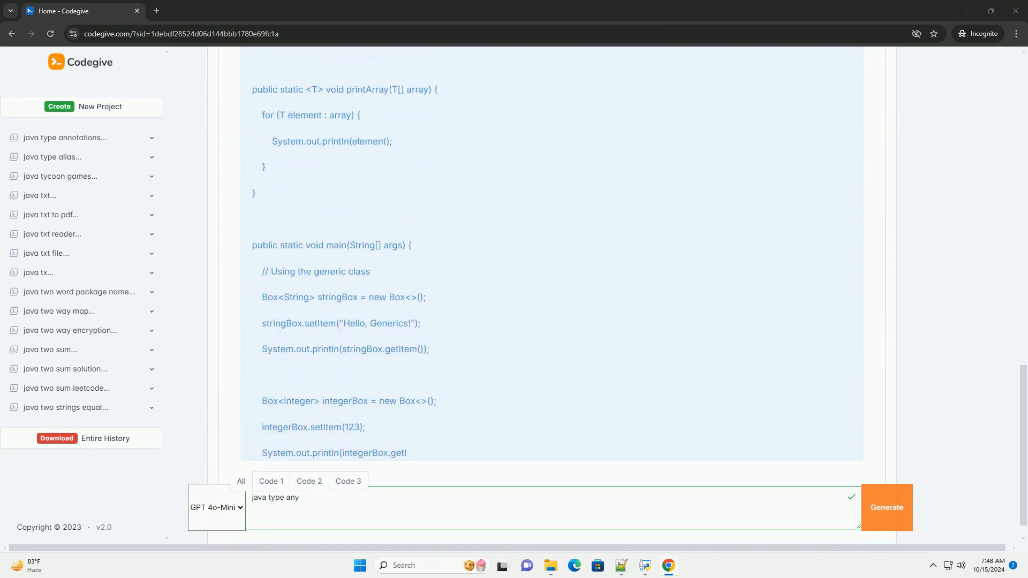
scroll(down, 3)
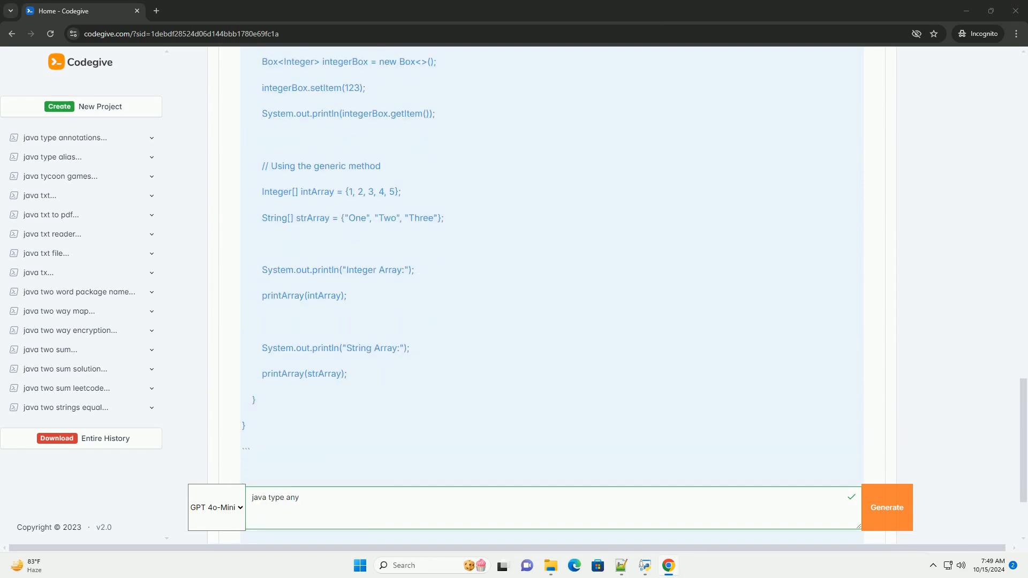
scroll(down, 3)
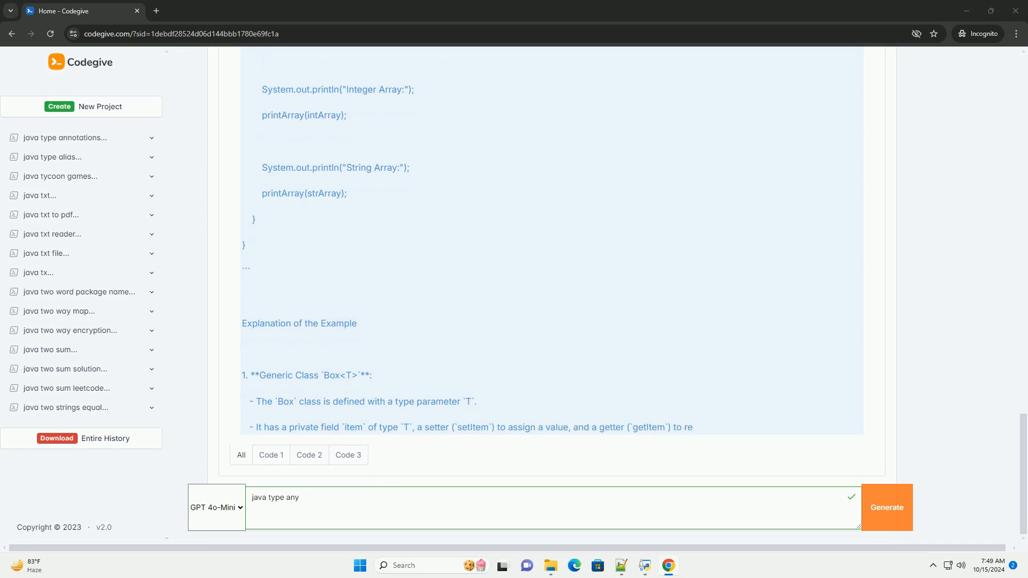
scroll(down, 3)
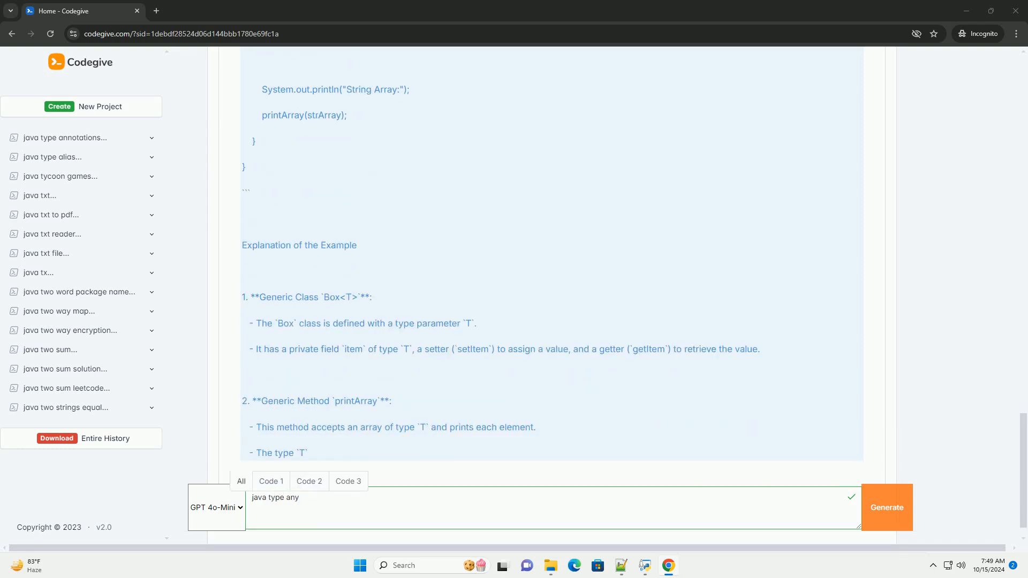
scroll(down, 3)
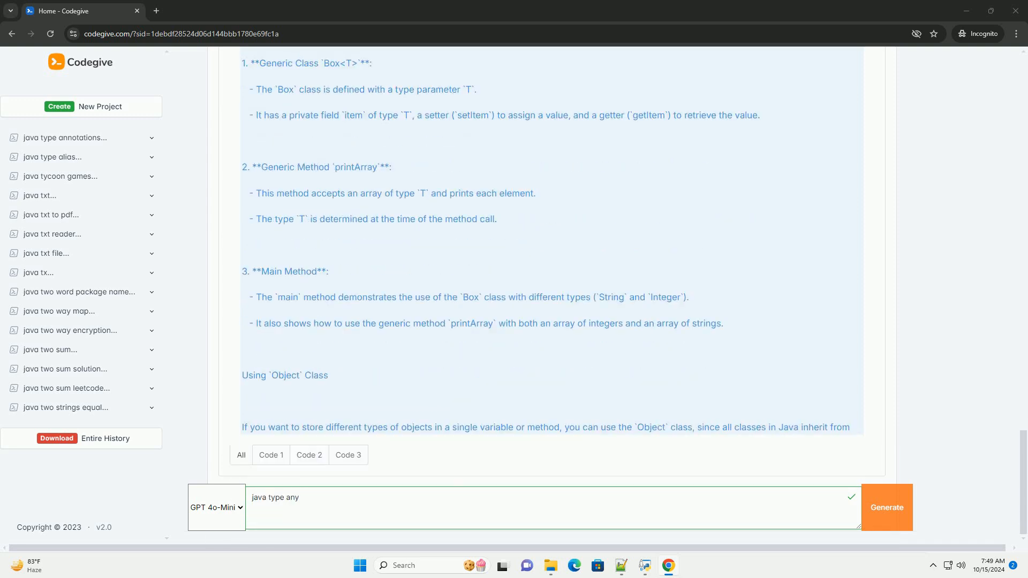
scroll(down, 3)
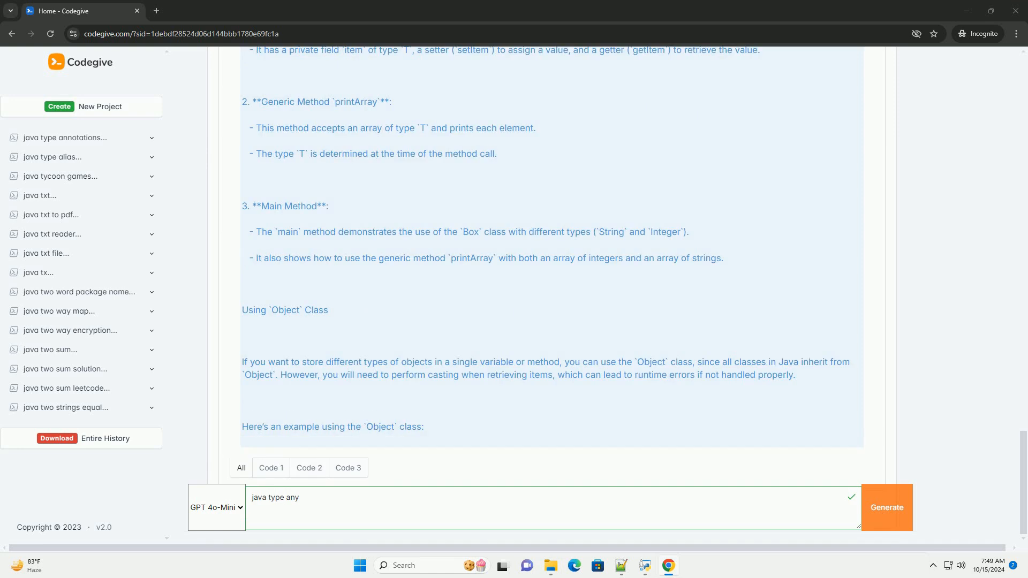
scroll(down, 3)
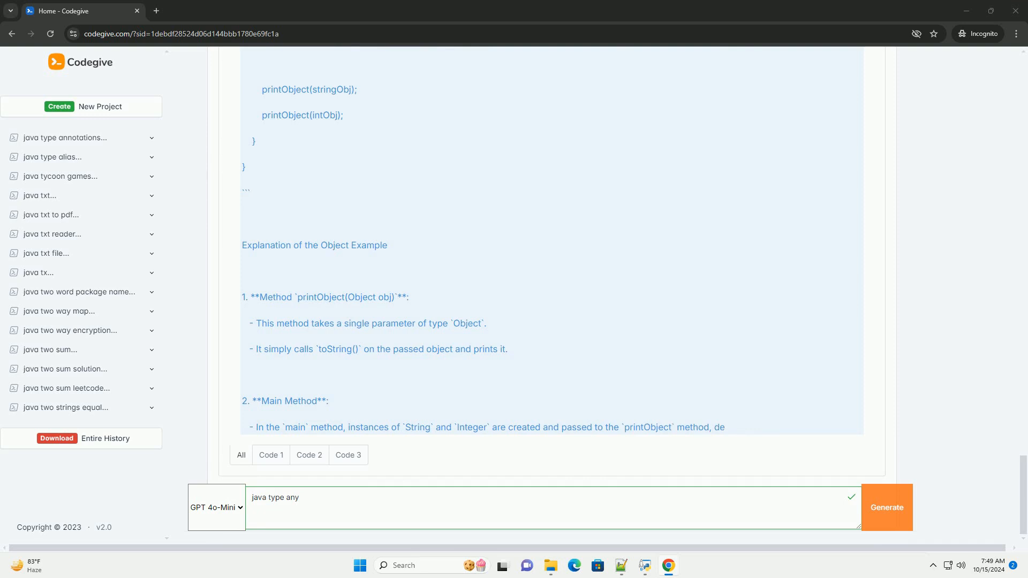
scroll(down, 3)
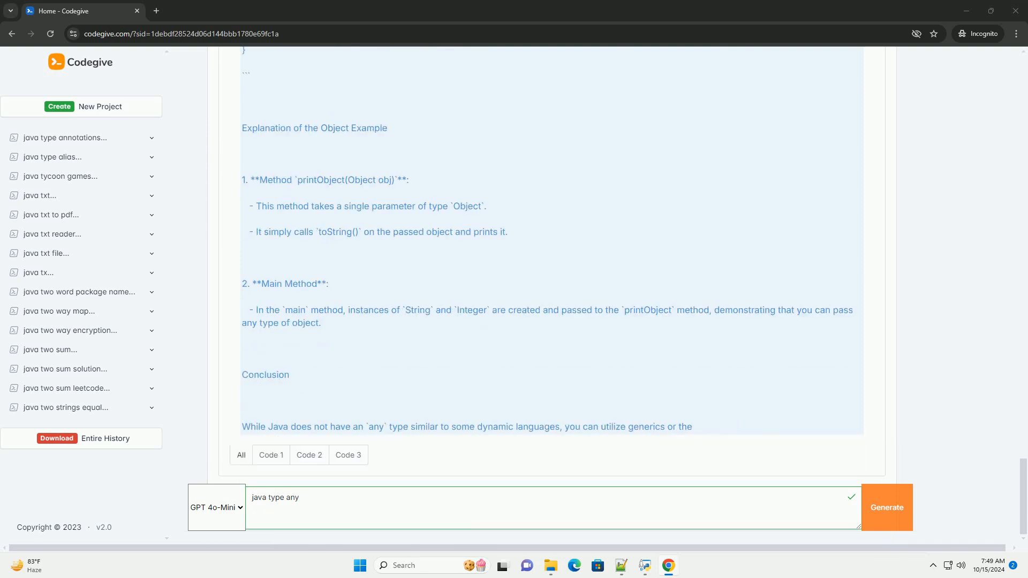